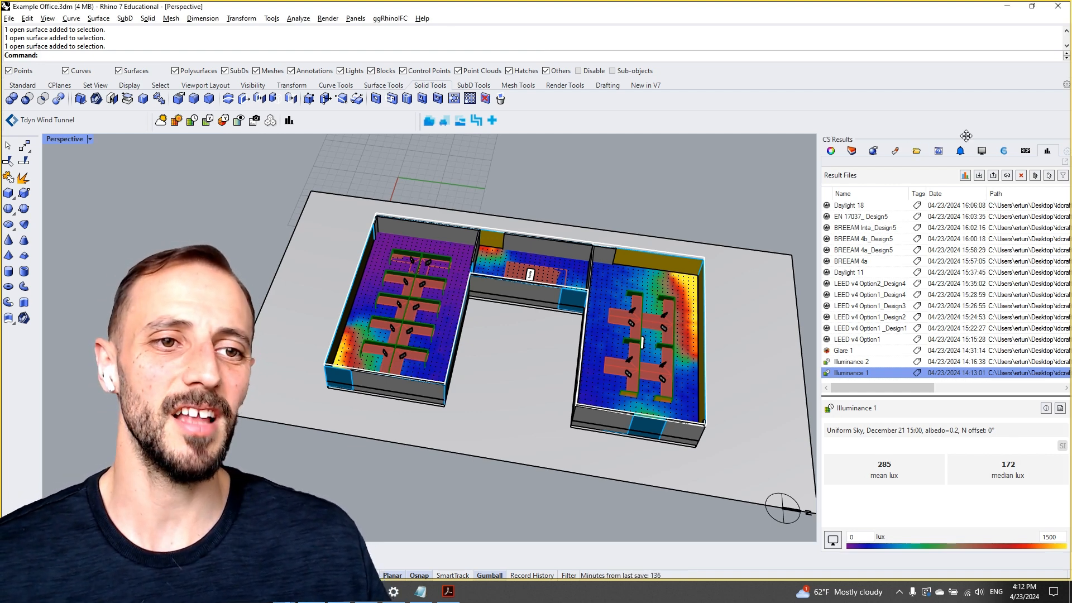
Set the daylight simulation workflow to Point-in-time Illuminance
{"action": "left_click", "coordinate": [1002, 150]}
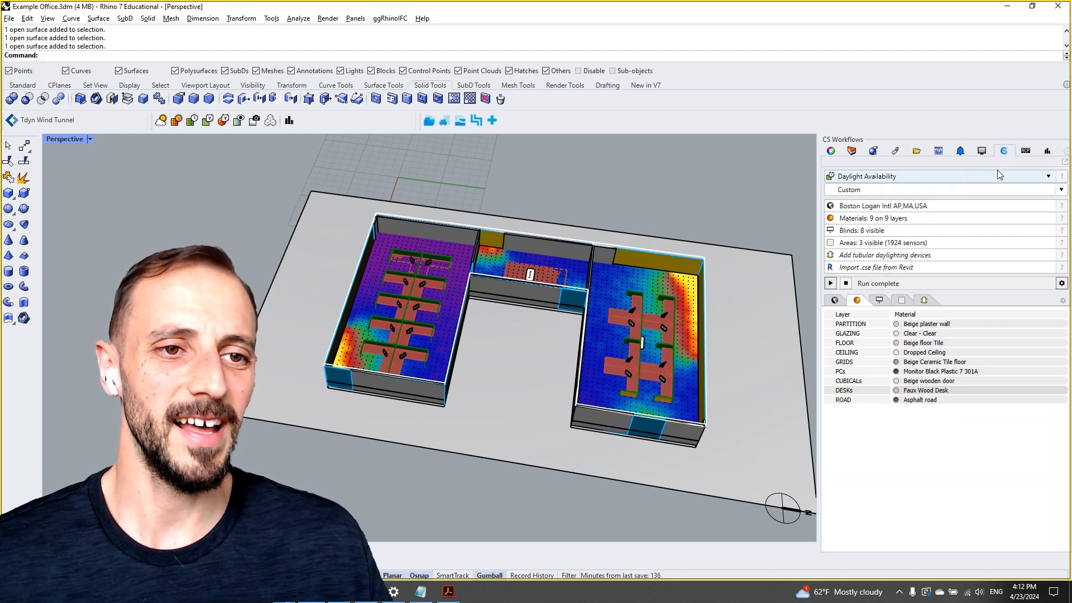
{"action": "left_click", "coordinate": [1047, 176]}
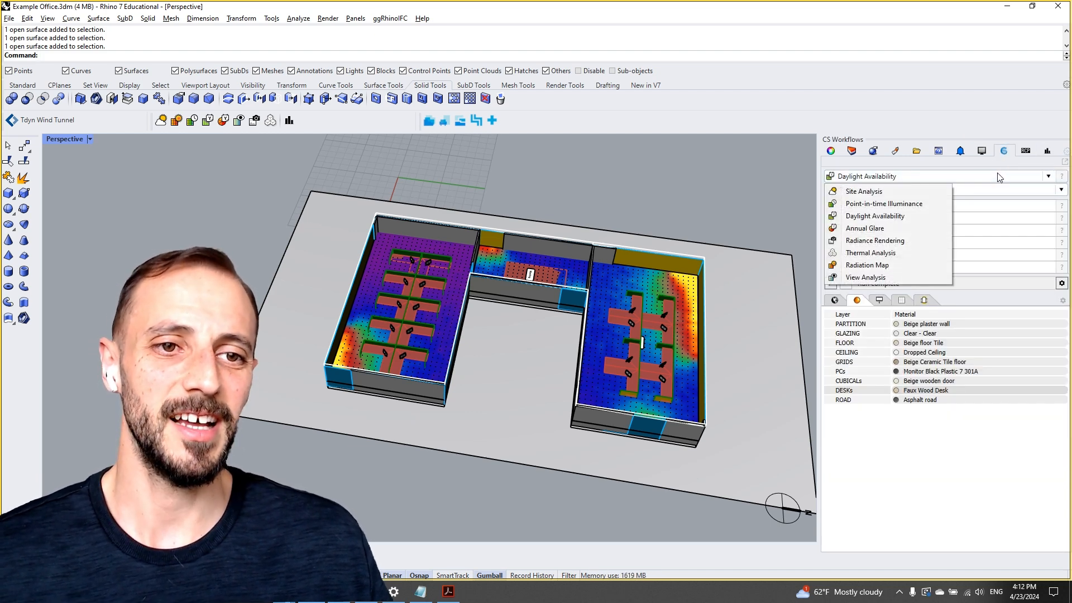
{"action": "left_click", "coordinate": [882, 203]}
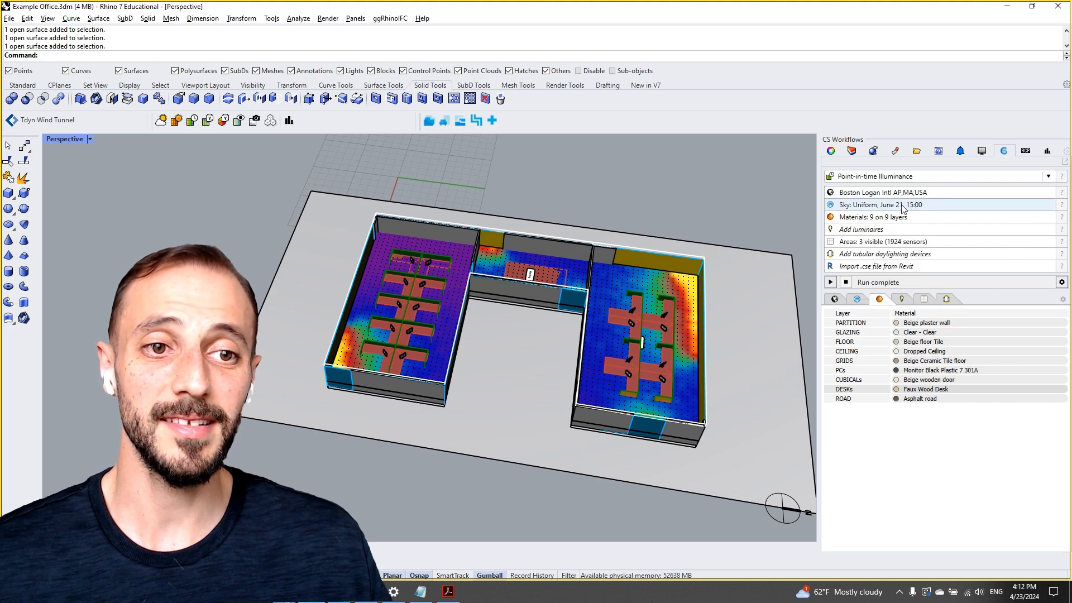
{"action": "left_click", "coordinate": [1047, 150]}
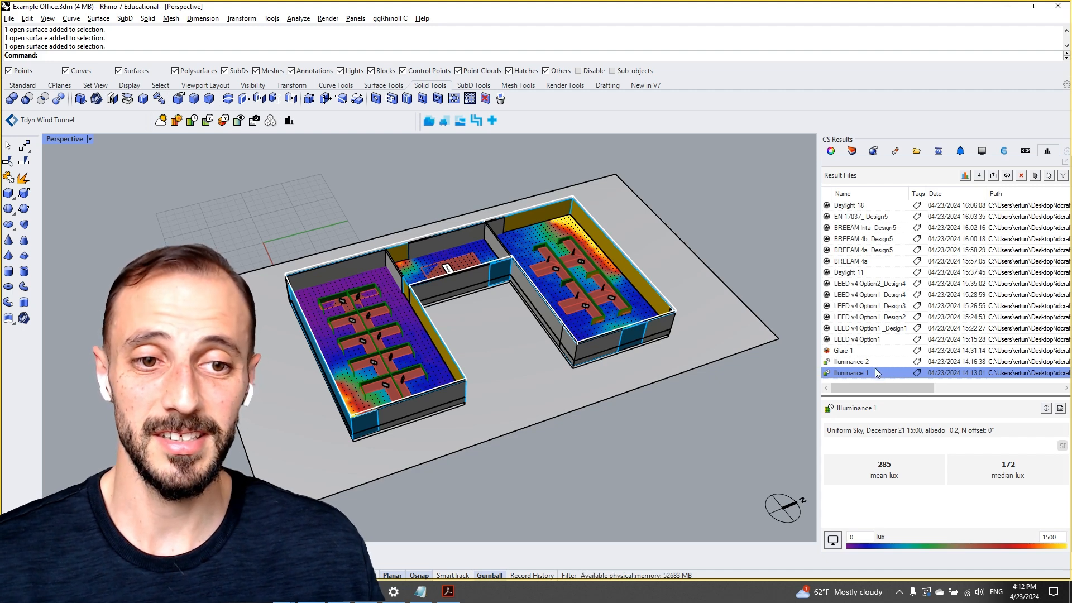
Compare June Illuminance 2 with December Illuminance 1, then display Glare 1 (12.9% sDG)
{"action": "left_click", "coordinate": [851, 361]}
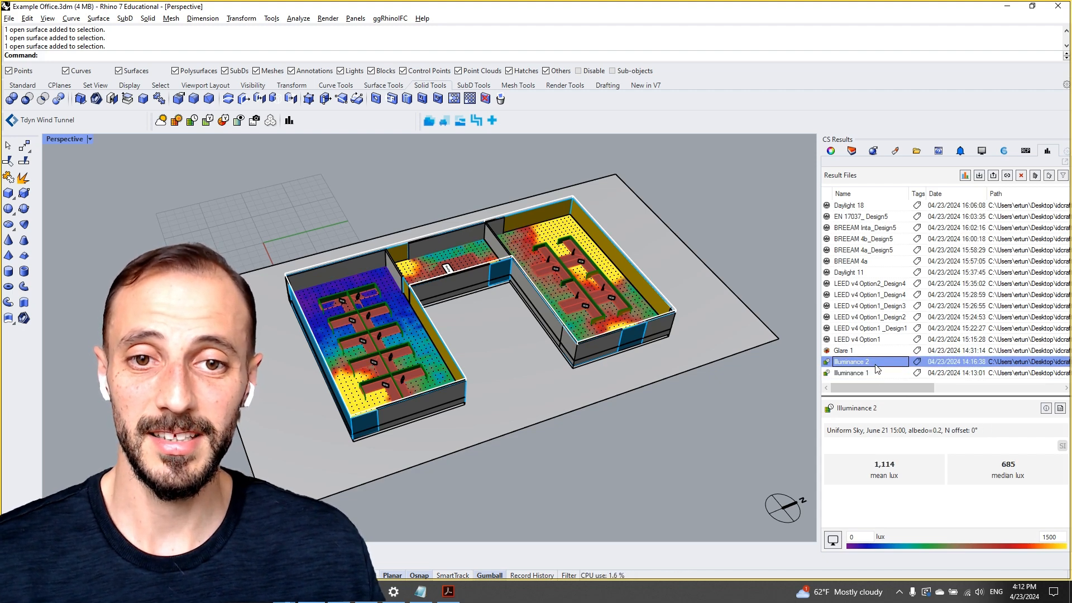
{"action": "left_click", "coordinate": [854, 372]}
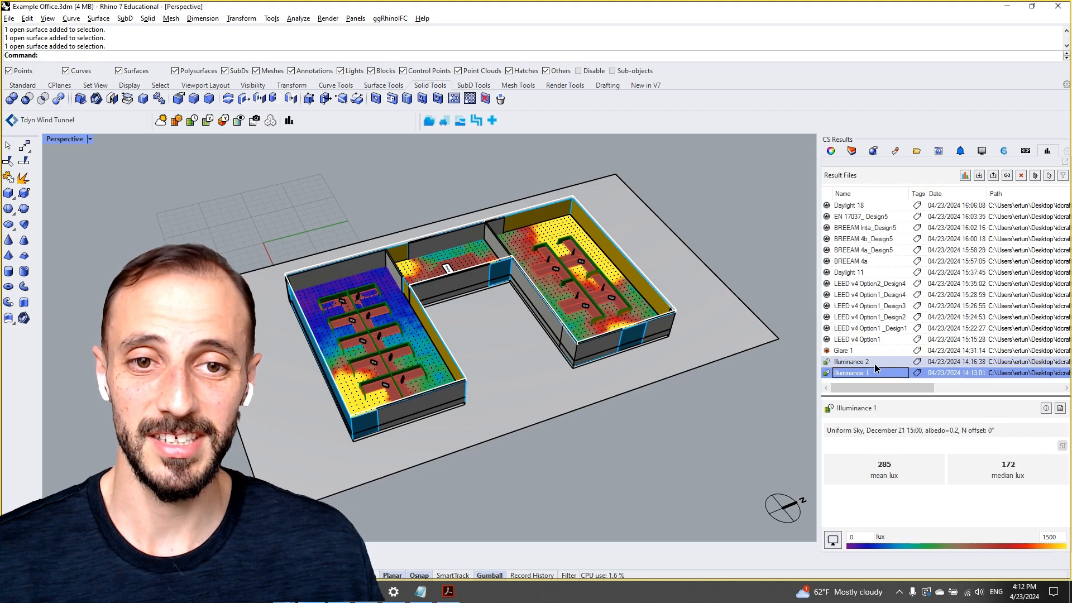
{"action": "left_click", "coordinate": [843, 350]}
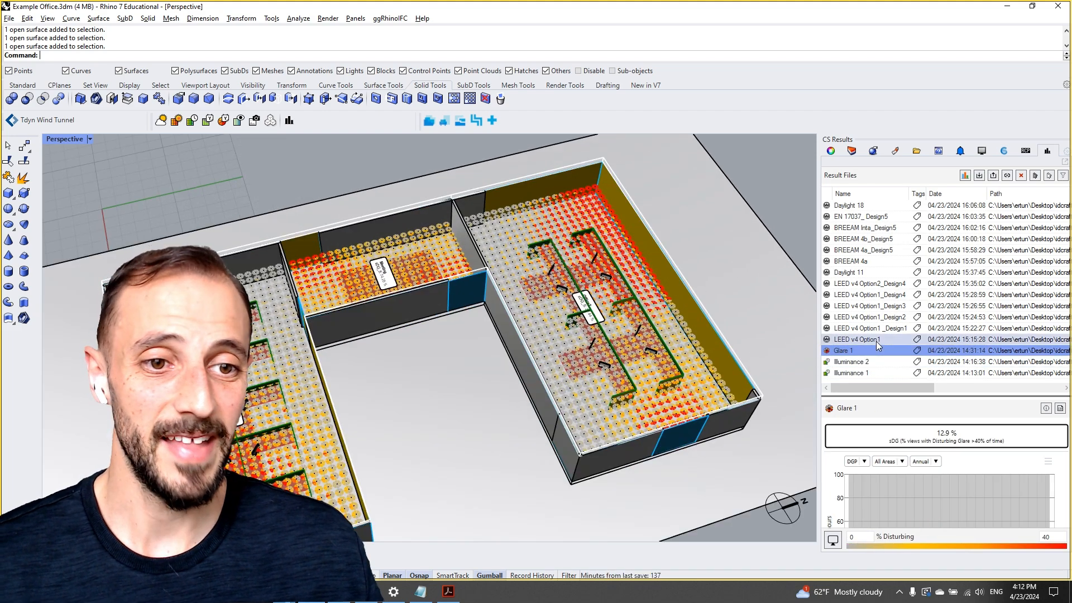
Load LEED v4 Option1 results onto the floors, showing 33.3% sDA and 11.6% ASE
{"action": "left_click", "coordinate": [861, 340]}
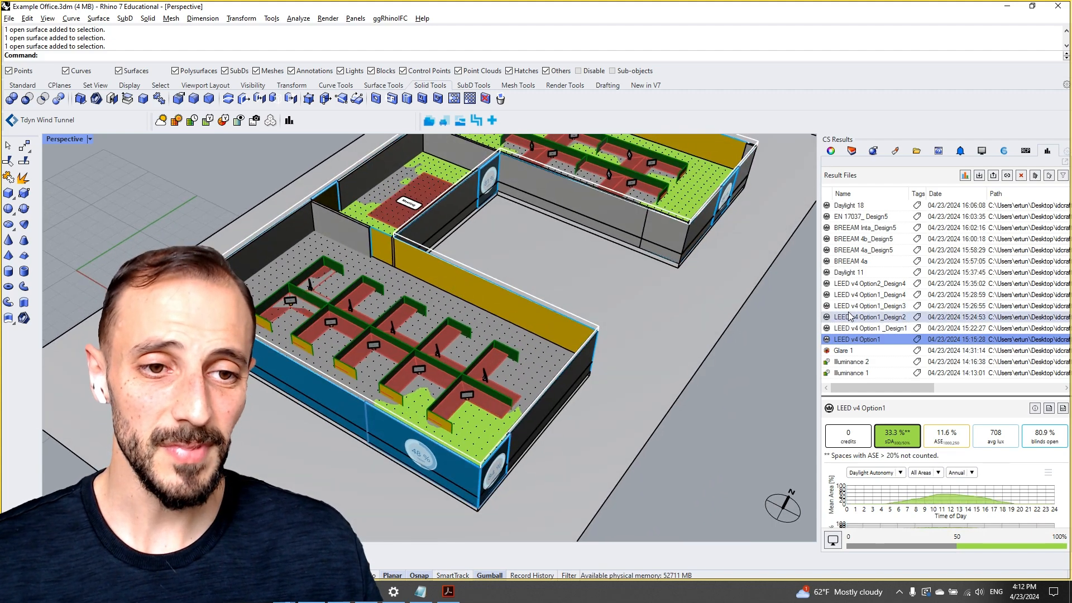
Step through LEED Option1_Design1 and Design2, ending on Option2_Design4 (64.8% at 9AM, 67.0% at 3PM)
{"action": "left_click", "coordinate": [868, 328]}
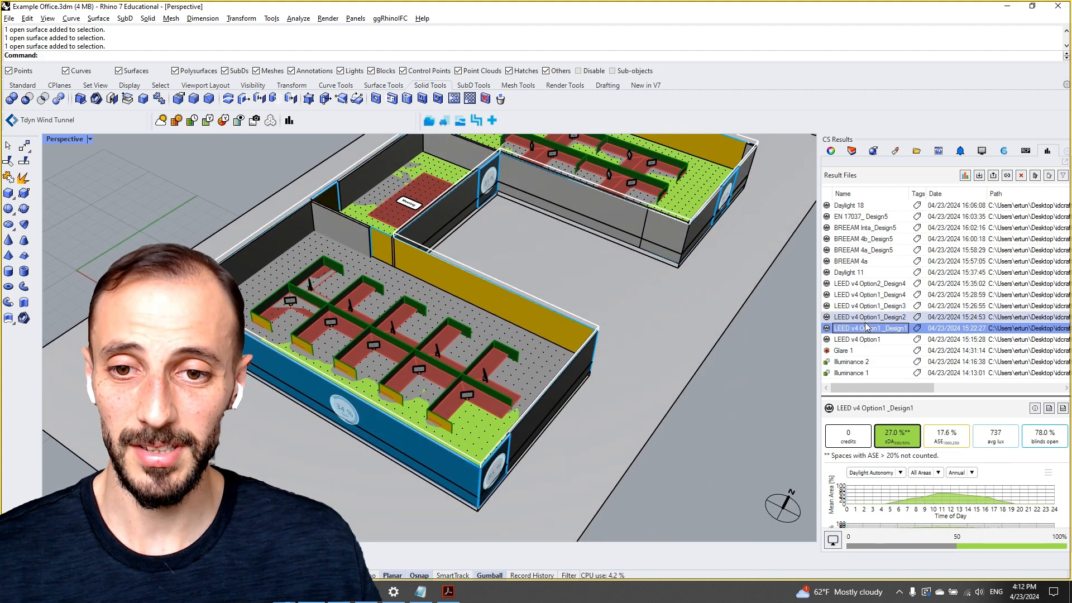
{"action": "left_click", "coordinate": [870, 317]}
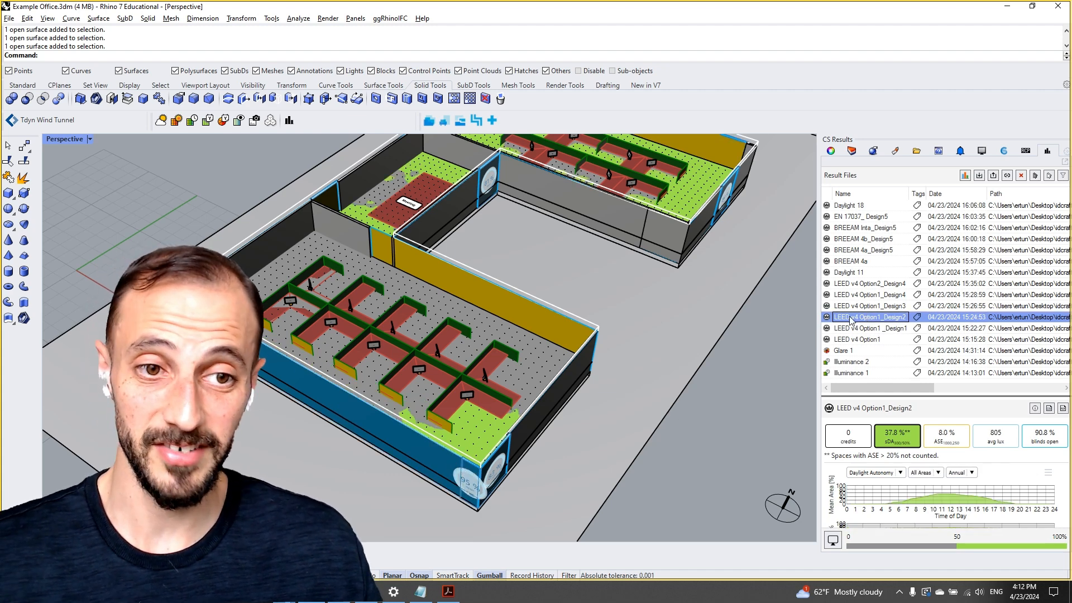
{"action": "left_click", "coordinate": [870, 295]}
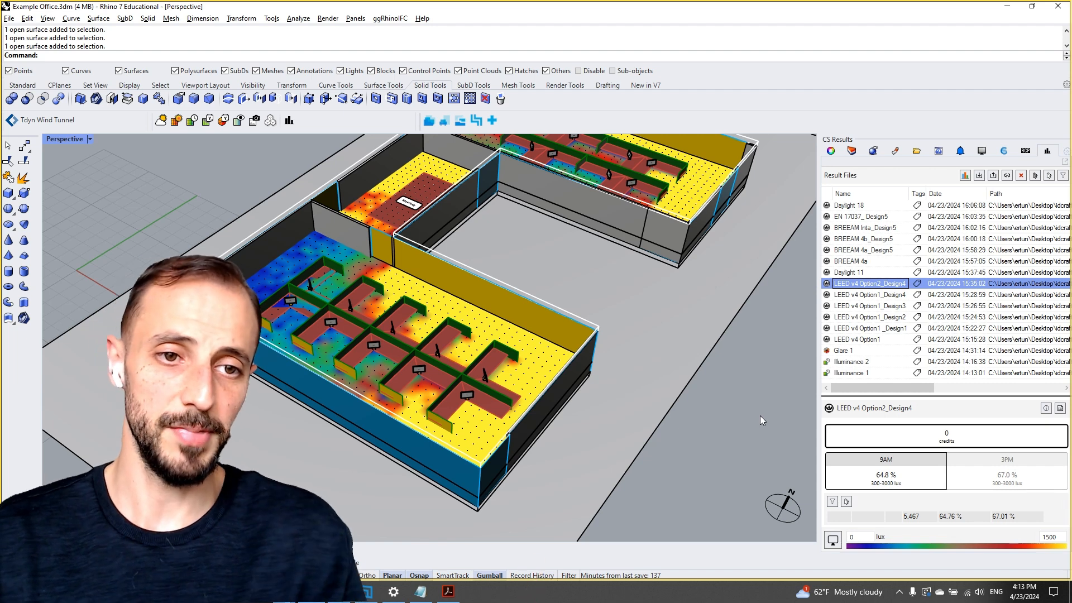
Compare Daylight 11 with LEED Design2–4, ending on BREEAM 4a (57.3% area, 0 credits)
{"action": "left_click", "coordinate": [850, 272]}
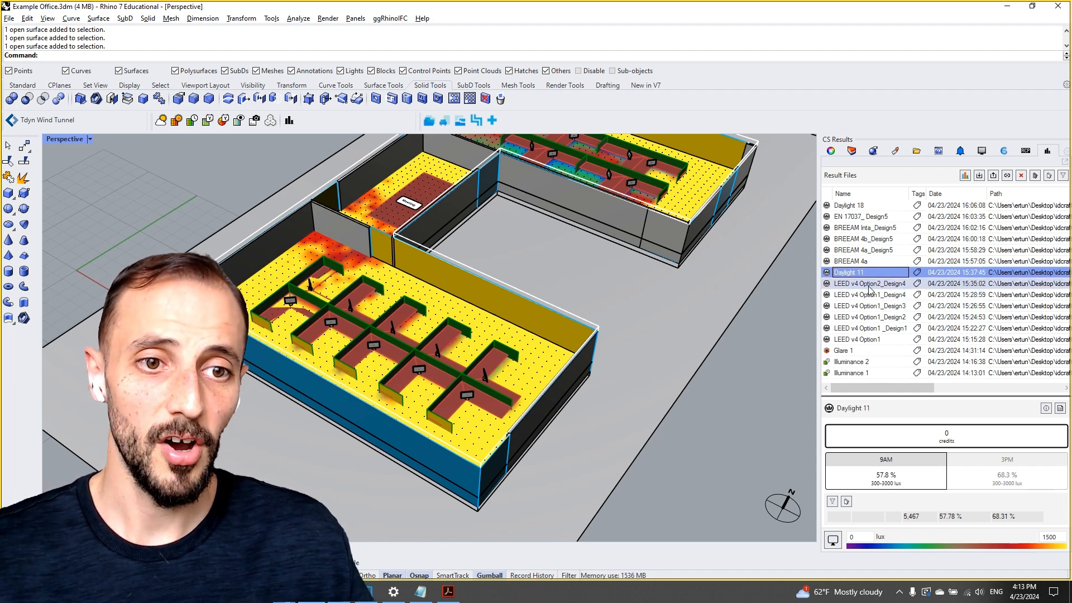
{"action": "left_click", "coordinate": [870, 317]}
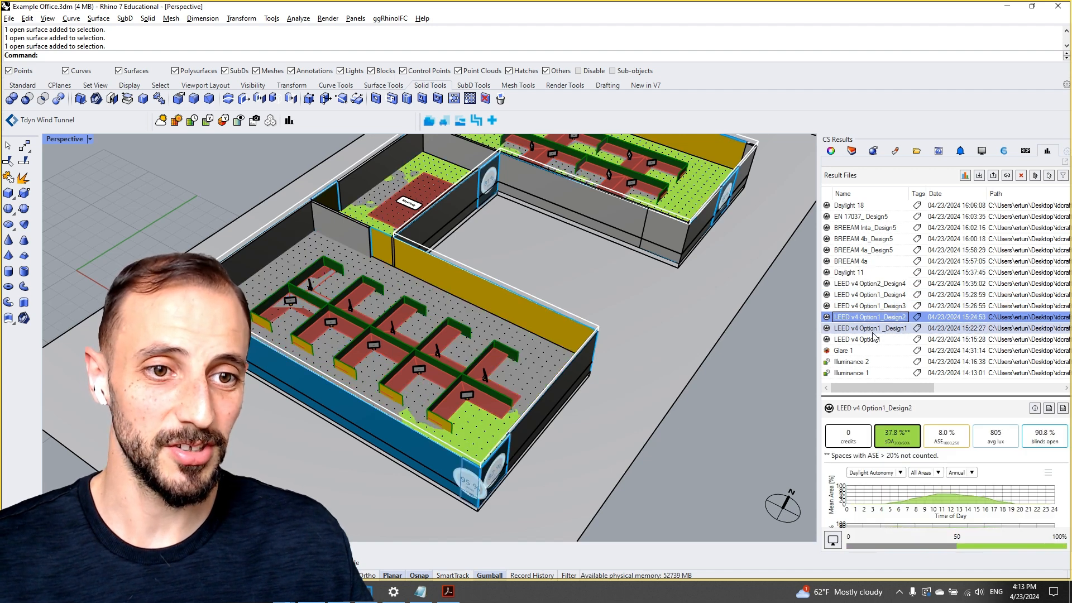
{"action": "left_click", "coordinate": [870, 306]}
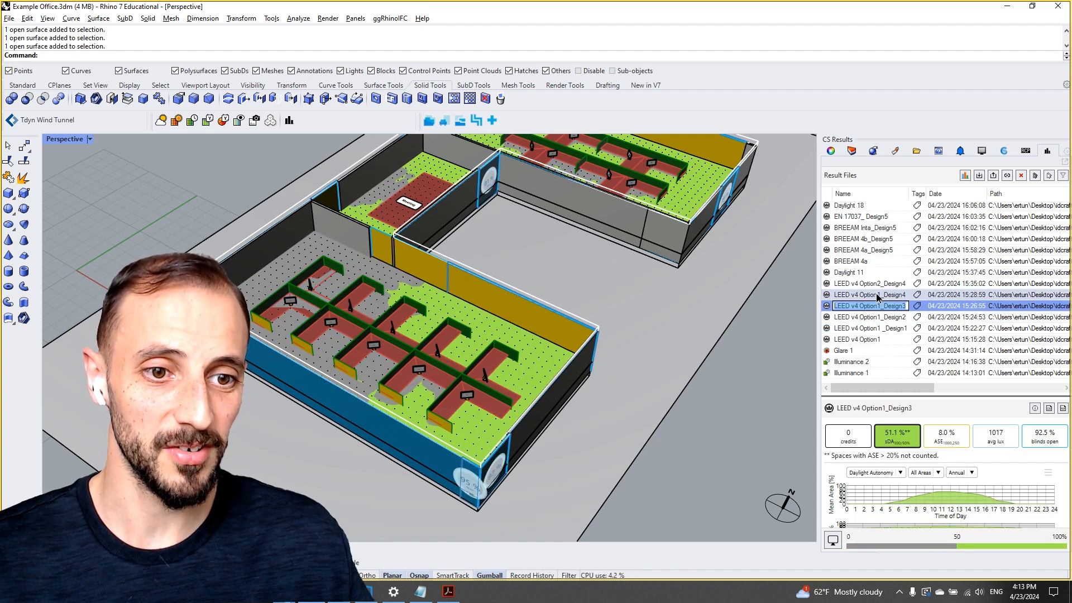
{"action": "left_click", "coordinate": [869, 283]}
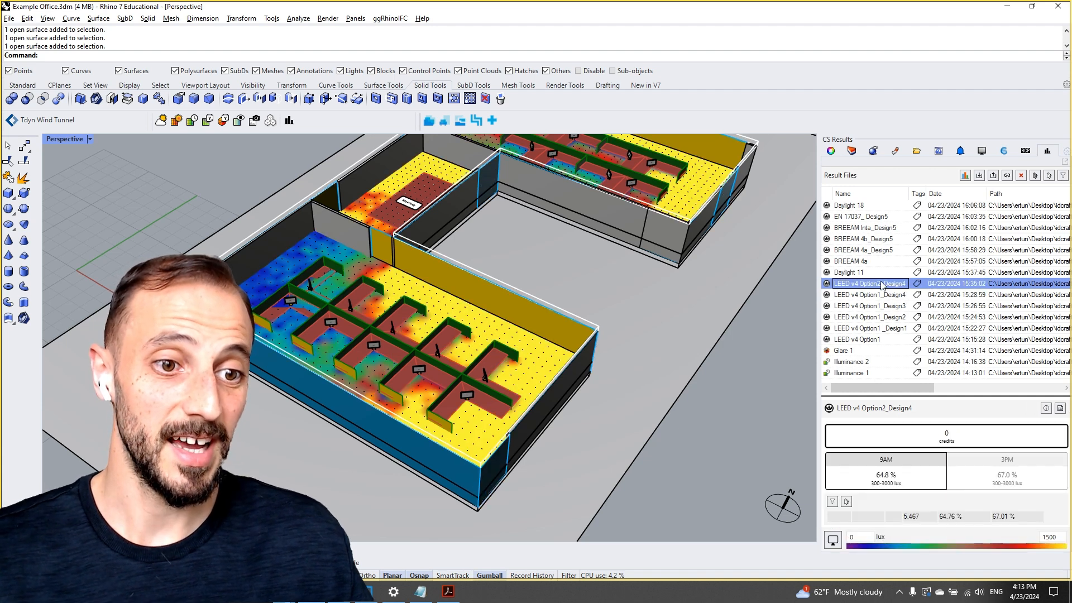
{"action": "left_click", "coordinate": [849, 272]}
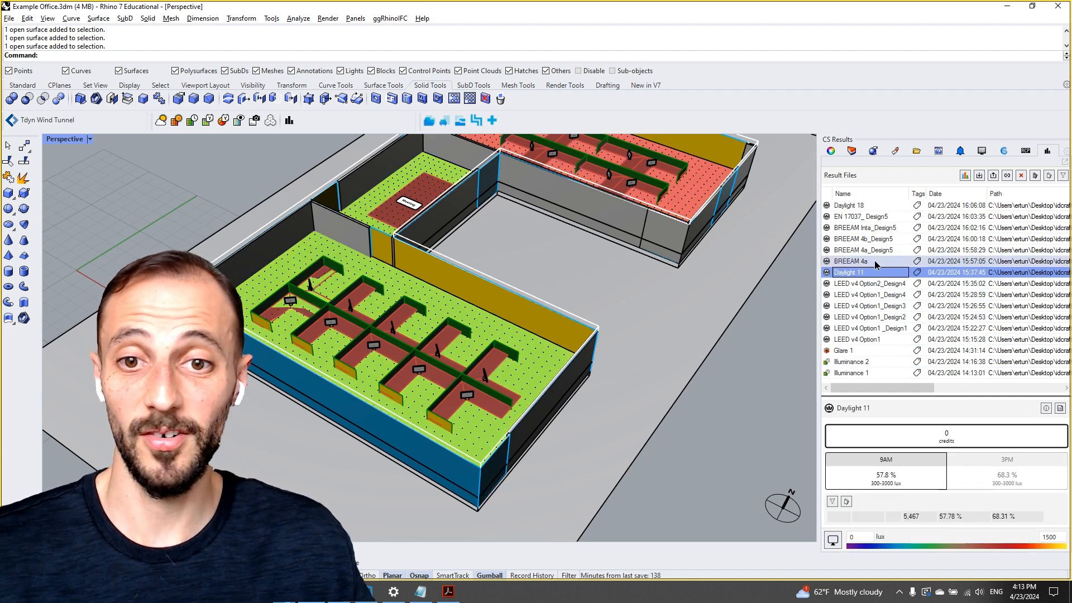
{"action": "left_click", "coordinate": [851, 261]}
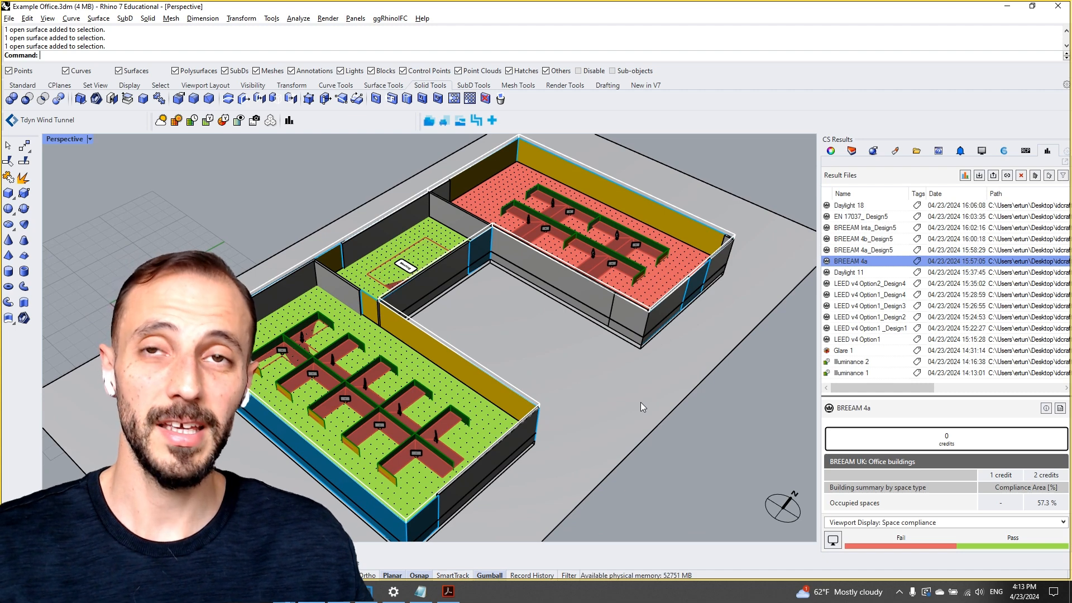
{"action": "mouse_move", "coordinate": [745, 386]}
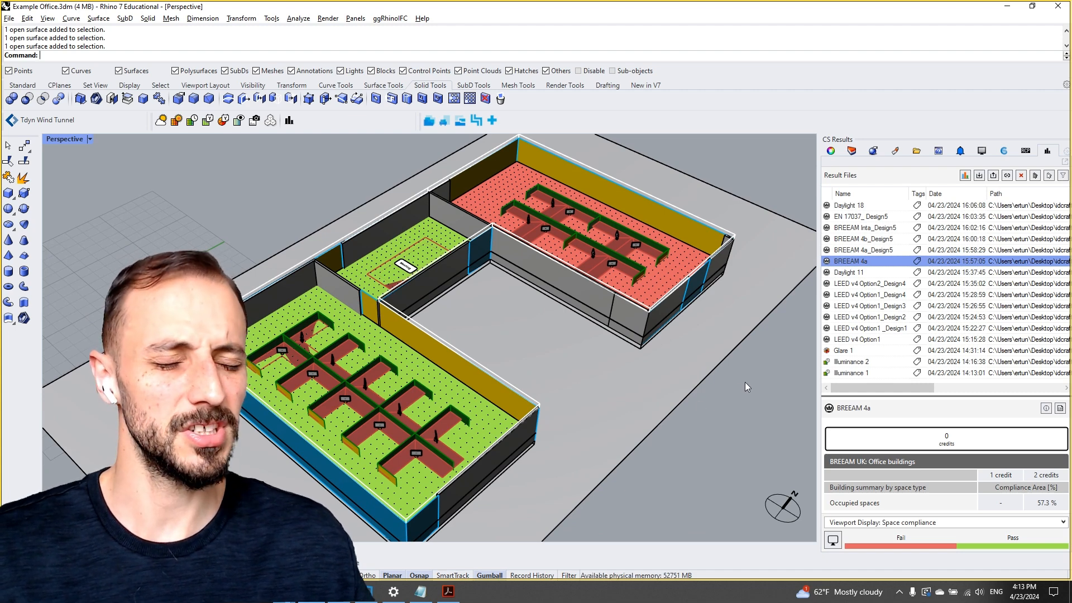
Review BREEAM 4a, 4b and Intl Design5 results, ending on EN 17037_Design5 at 85.4%
{"action": "left_click", "coordinate": [863, 250]}
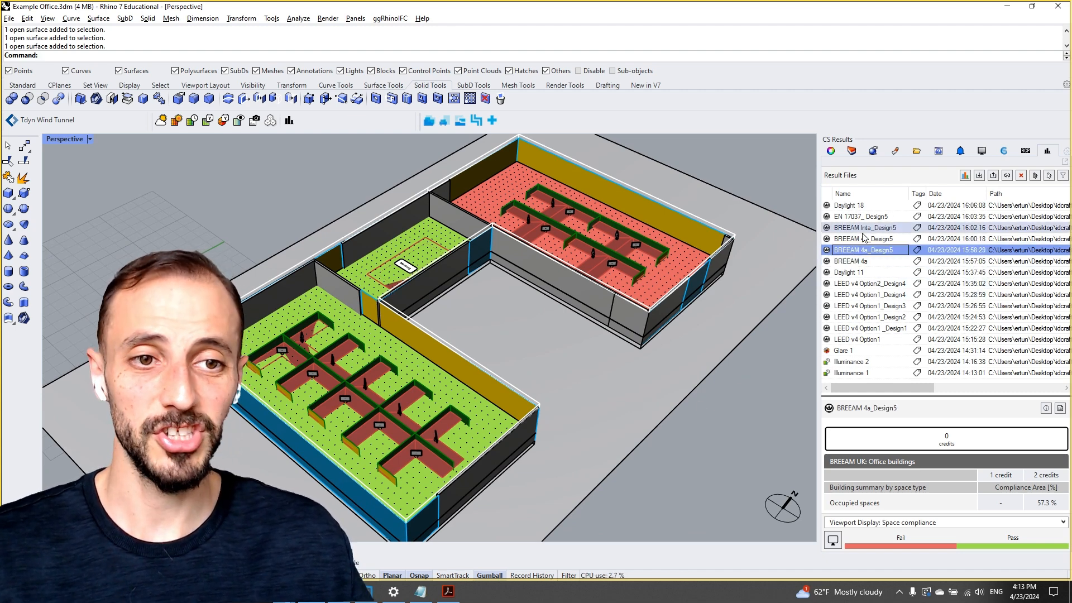
{"action": "left_click", "coordinate": [868, 238]}
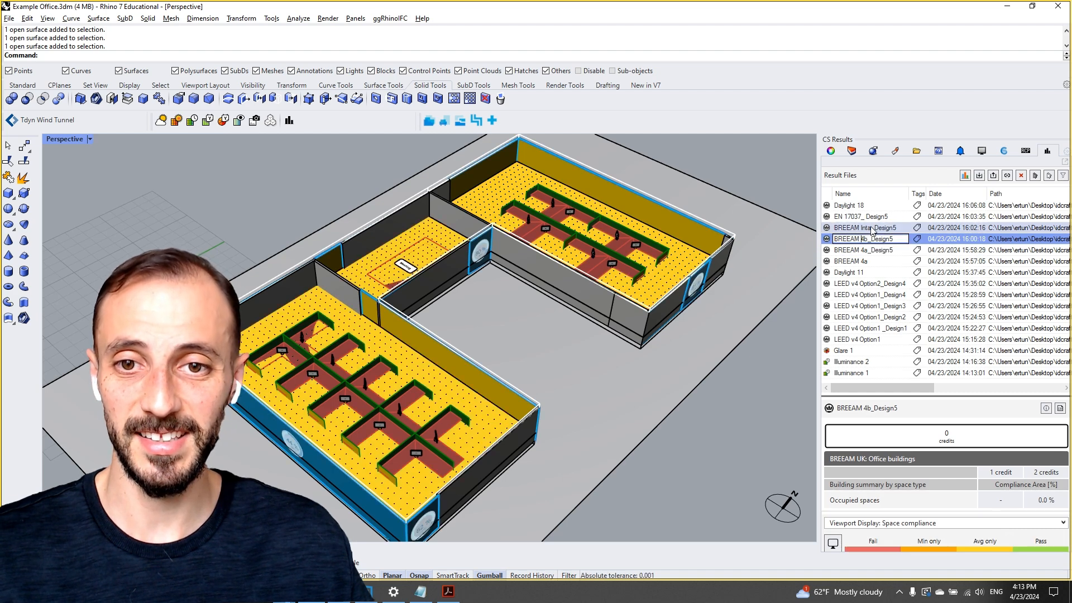
{"action": "left_click", "coordinate": [868, 228]}
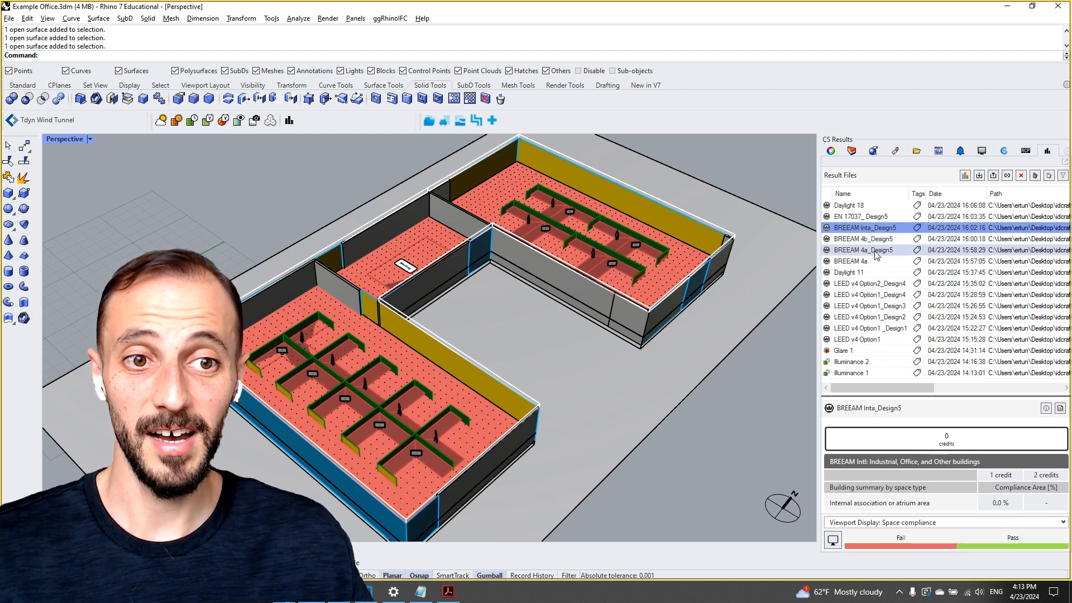
{"action": "left_click", "coordinate": [862, 216]}
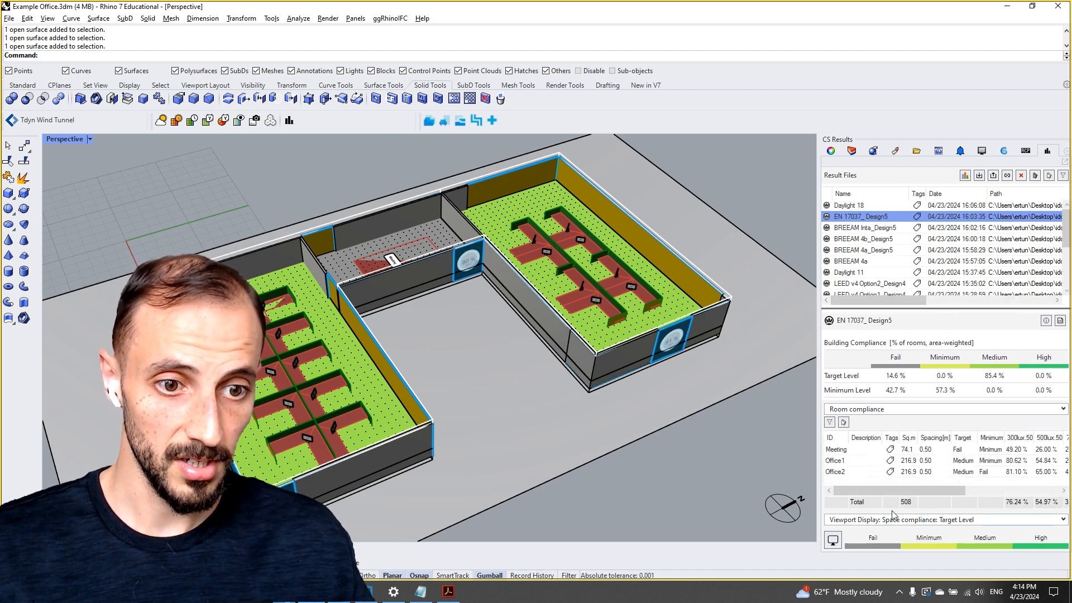
Color the floors by daylight autonomy, then load Daylight 18 (74.2% sDA, 24.9% ASE)
{"action": "left_click", "coordinate": [945, 408]}
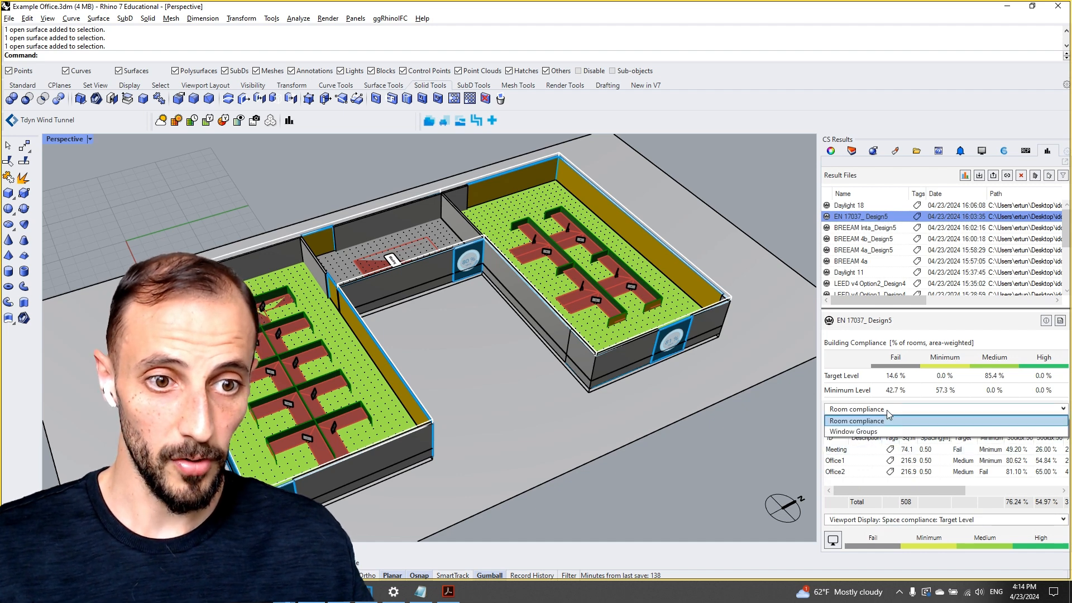
{"action": "left_click", "coordinate": [853, 431]}
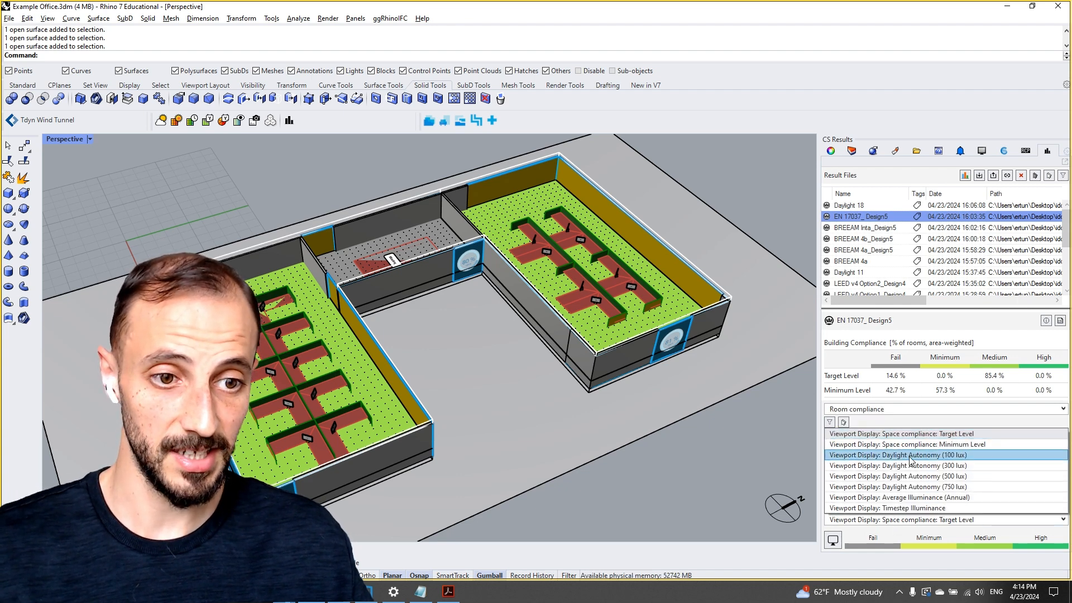
{"action": "left_click", "coordinate": [886, 508]}
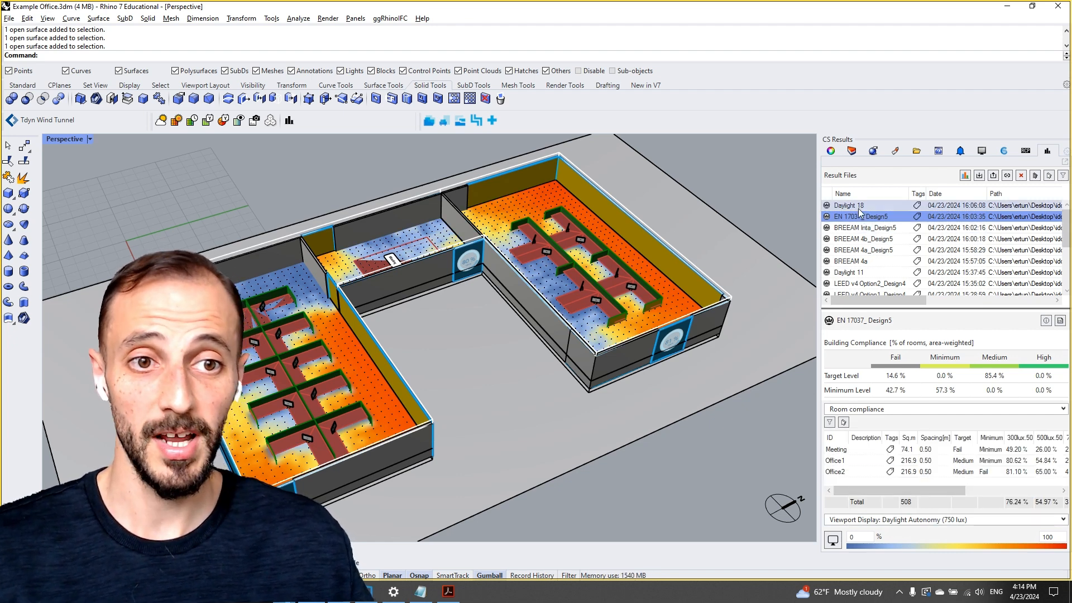
{"action": "left_click", "coordinate": [849, 205]}
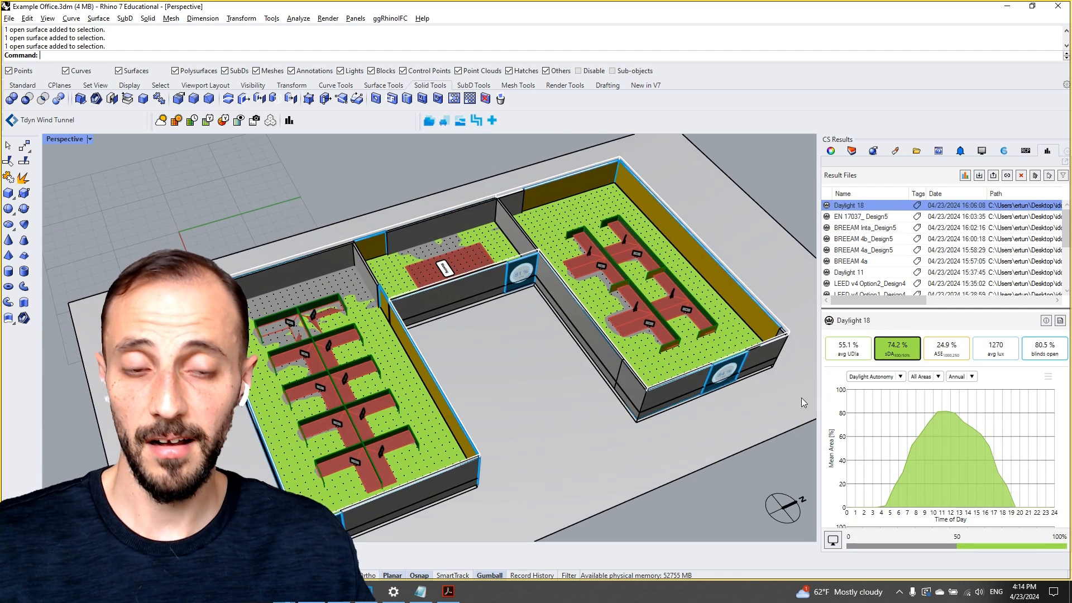
Map average UDIa, reset the chart to All Areas, then map 1270 lux average illuminance
{"action": "left_click", "coordinate": [848, 348]}
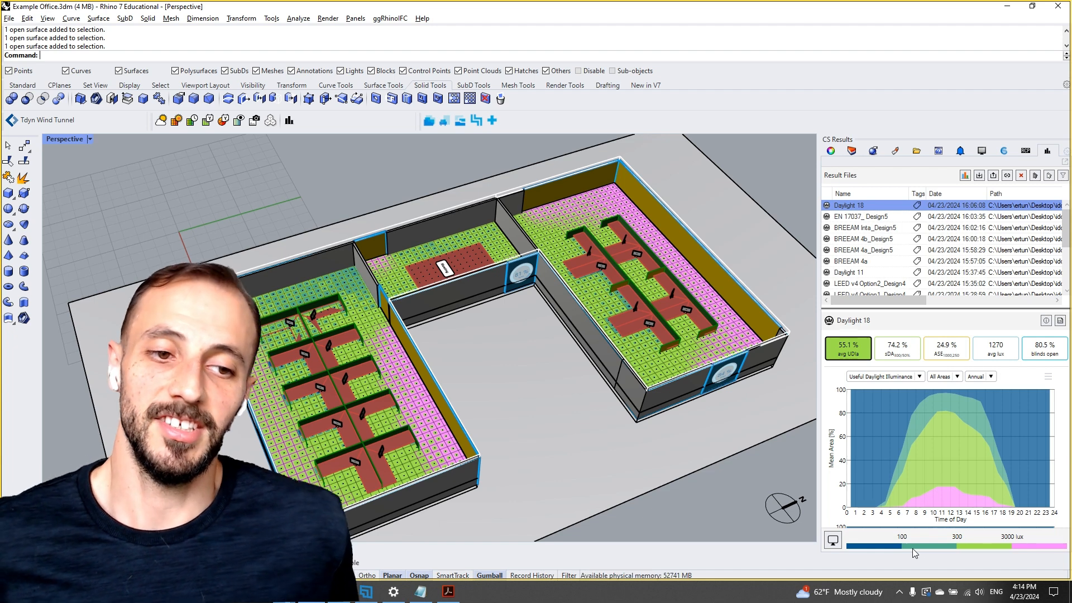
{"action": "mouse_move", "coordinate": [1038, 530]}
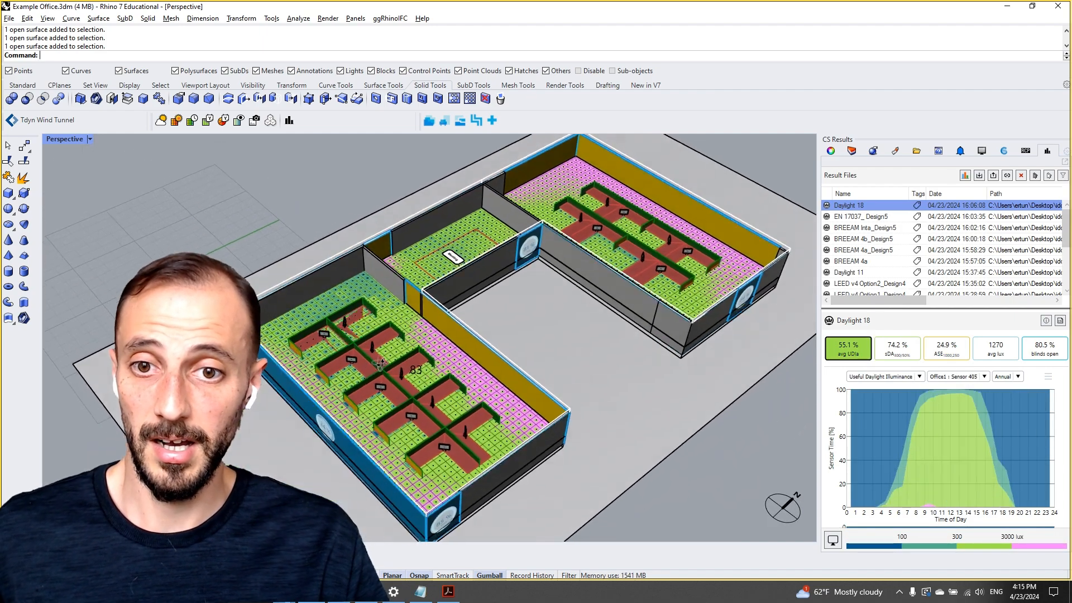
{"action": "left_click", "coordinate": [956, 376]}
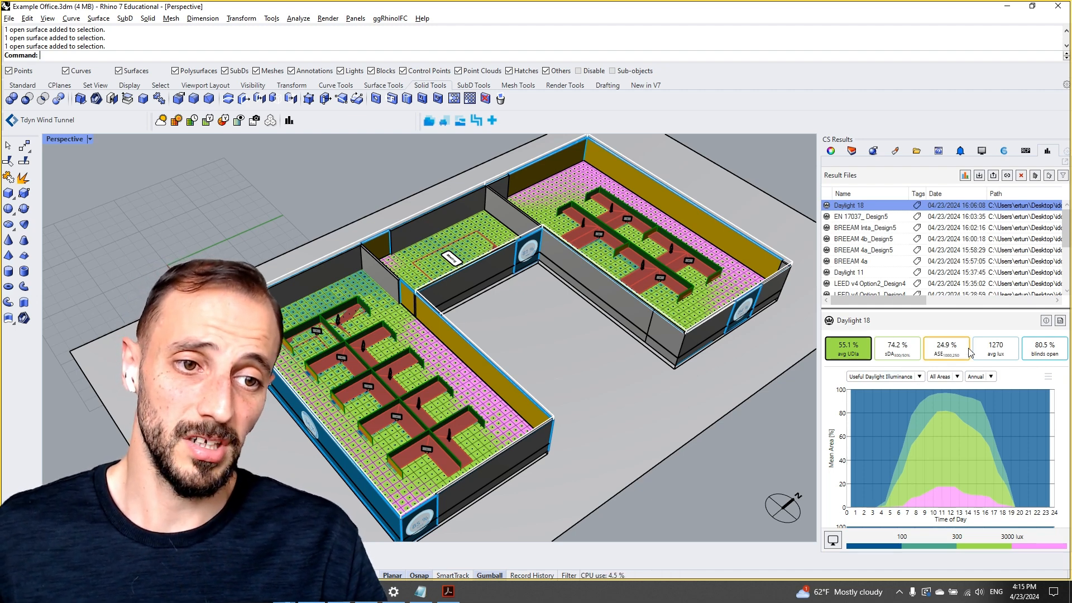
{"action": "left_click", "coordinate": [995, 348]}
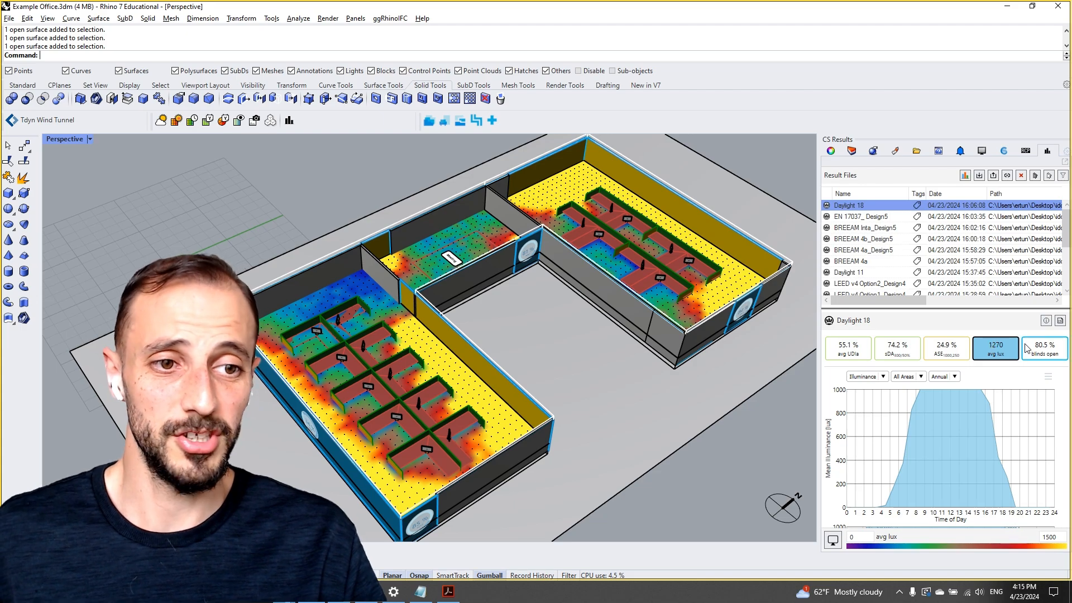
Check blinds-open frequency, LEED Option2_Design4 and Illuminance 2, then return to Daylight 18 UDI (55.1%)
{"action": "left_click", "coordinate": [1044, 348]}
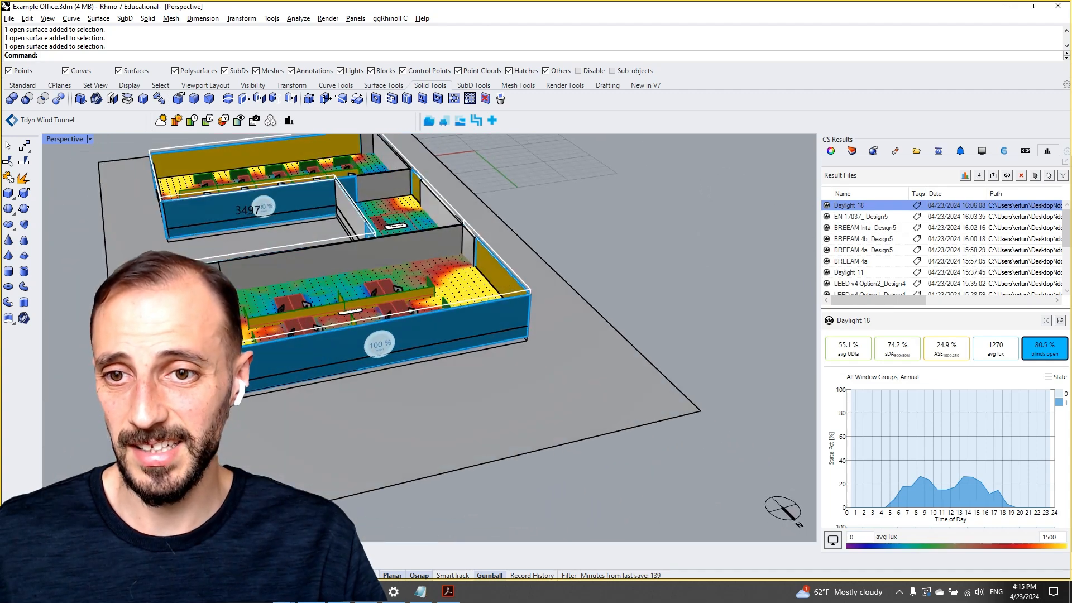
{"action": "left_click", "coordinate": [870, 283]}
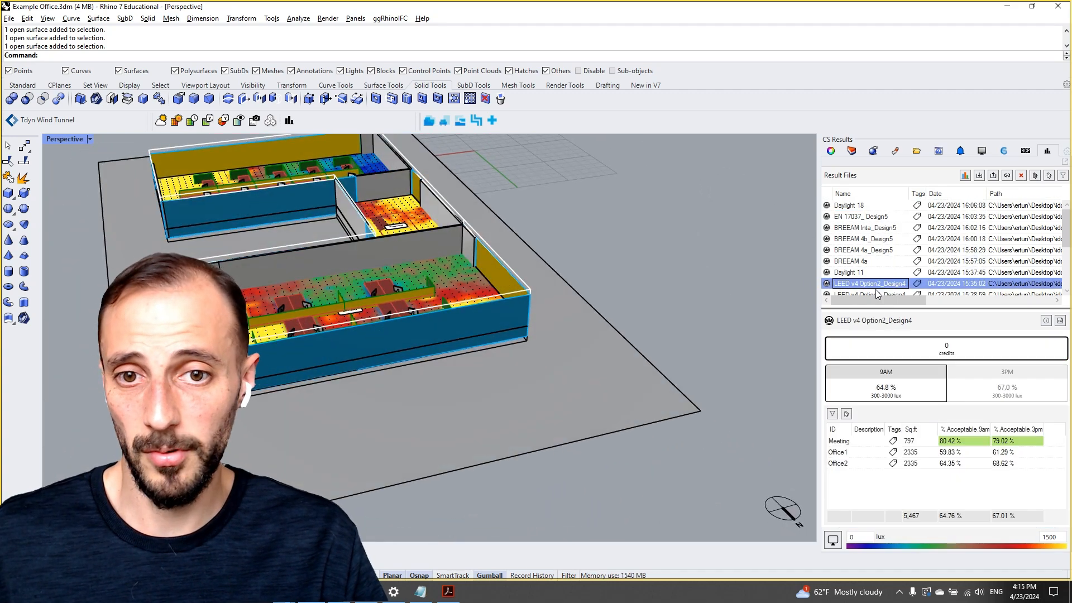
{"action": "left_click", "coordinate": [855, 272]}
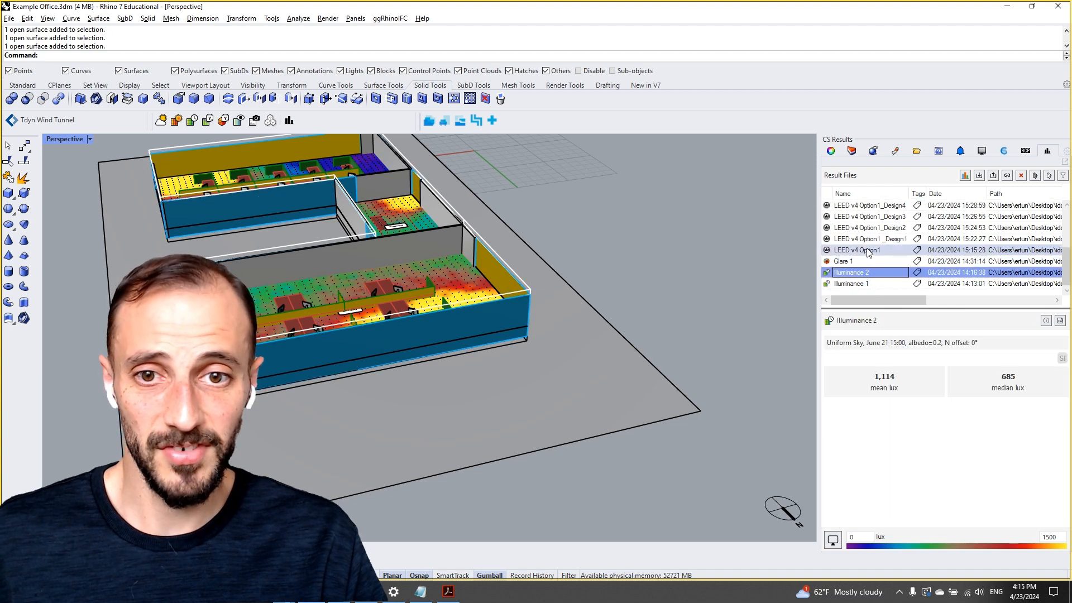
{"action": "left_click", "coordinate": [868, 250]}
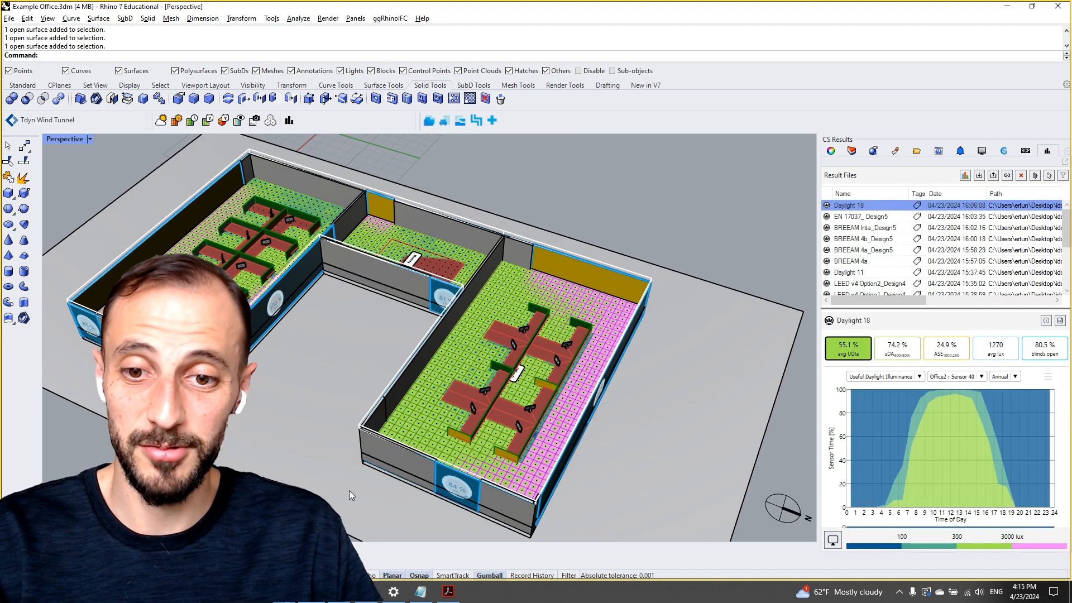
{"action": "left_click", "coordinate": [956, 376]}
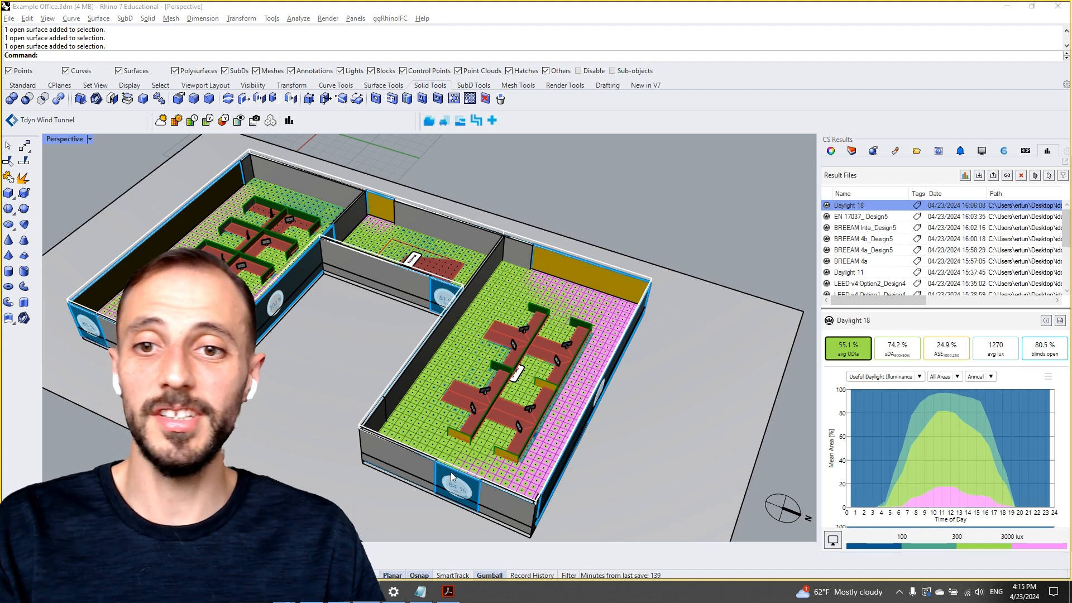